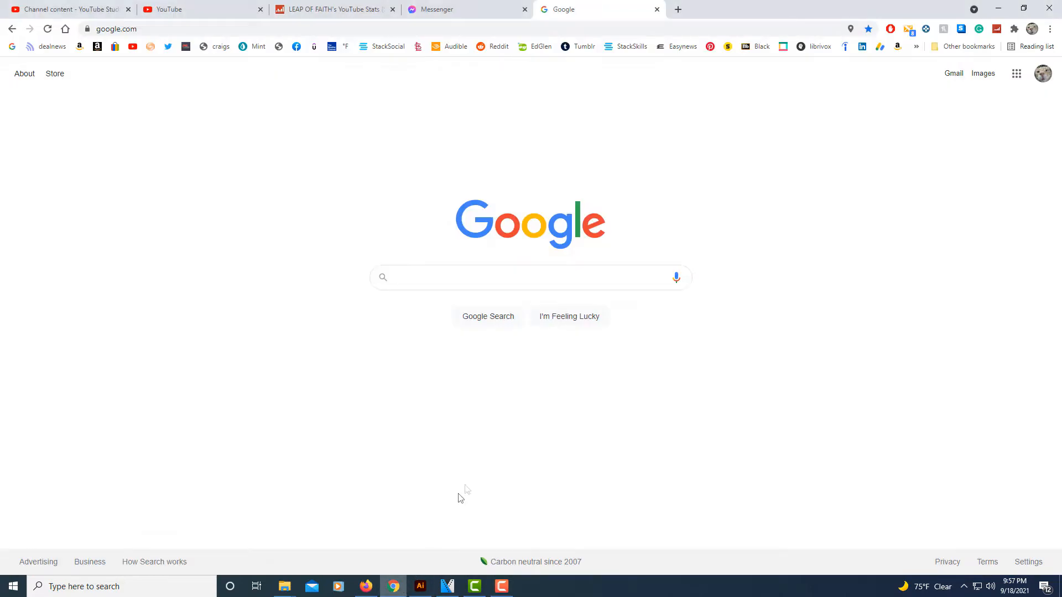
Go to Google Docs from the Google apps grid in Chrome.
click(530, 277)
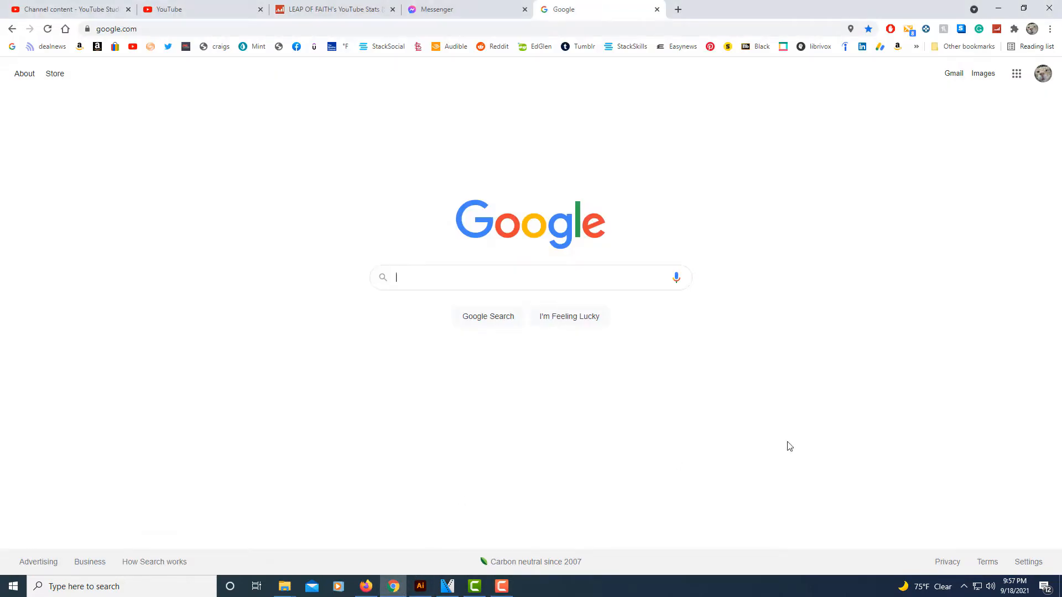
mouse_move(822, 394)
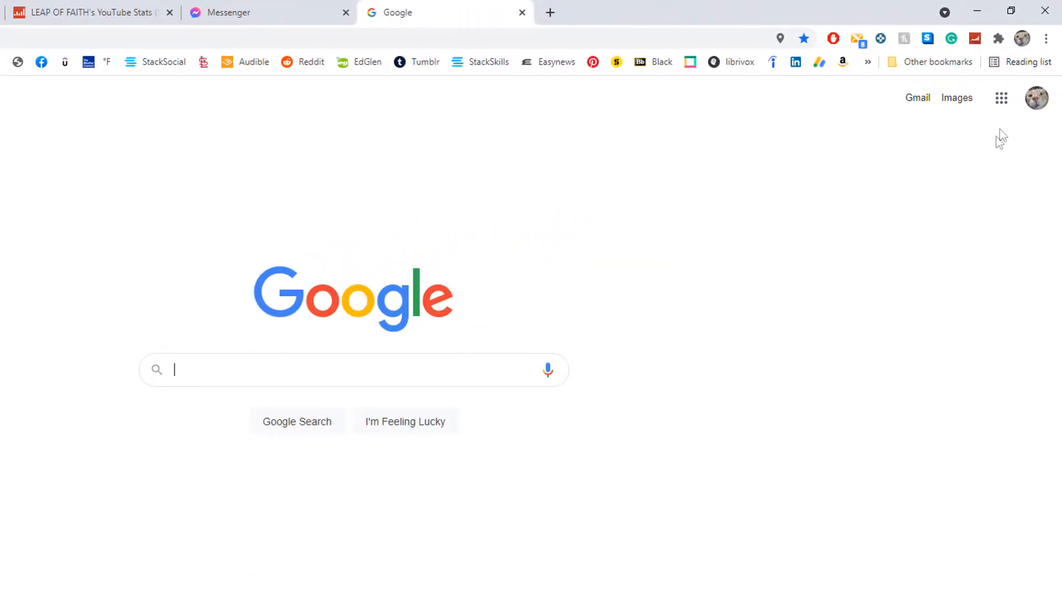
mouse_move(1001, 97)
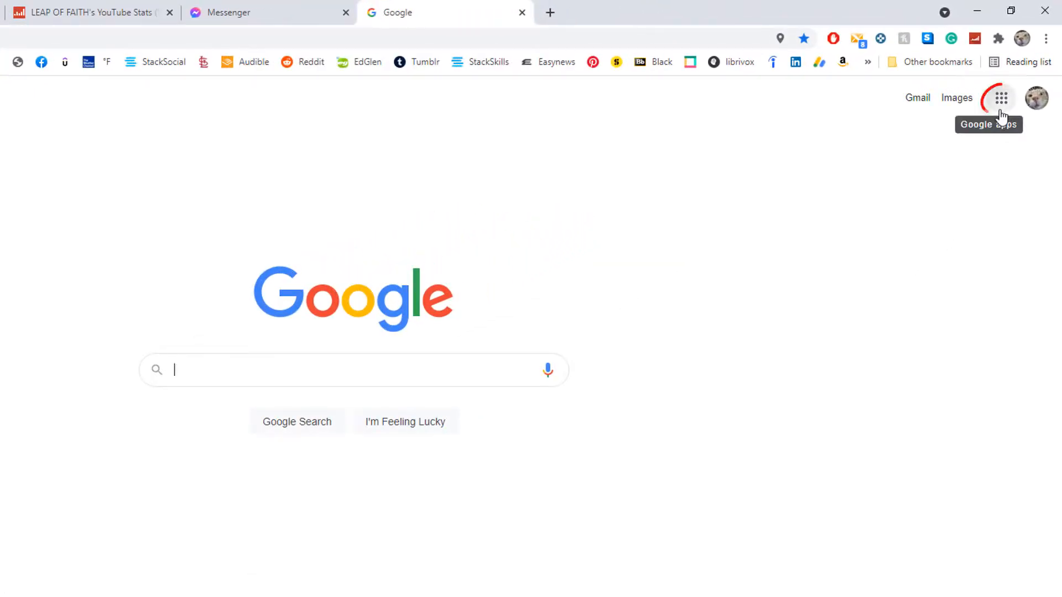
click(1002, 98)
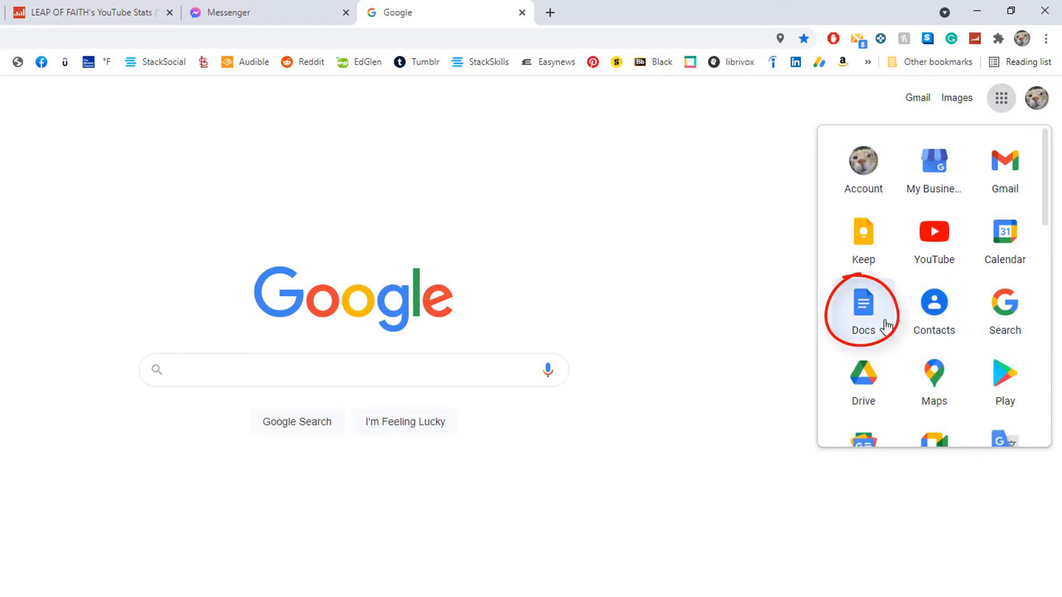
click(863, 309)
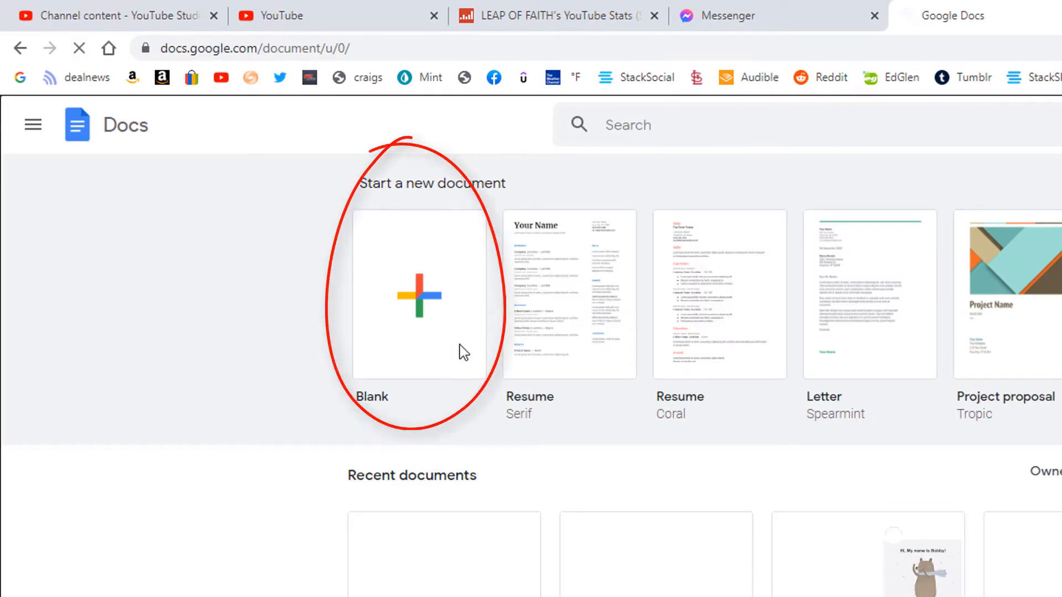
Start a new blank Untitled document from the Blank tile.
click(419, 294)
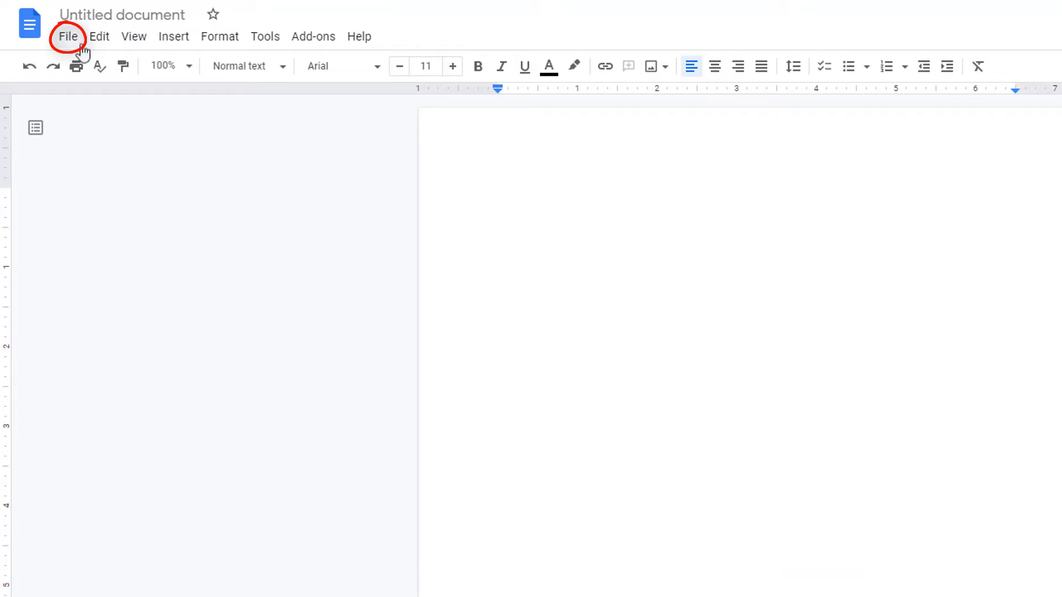
Bring up Page setup from the File menu and expand the Paper size list.
click(67, 37)
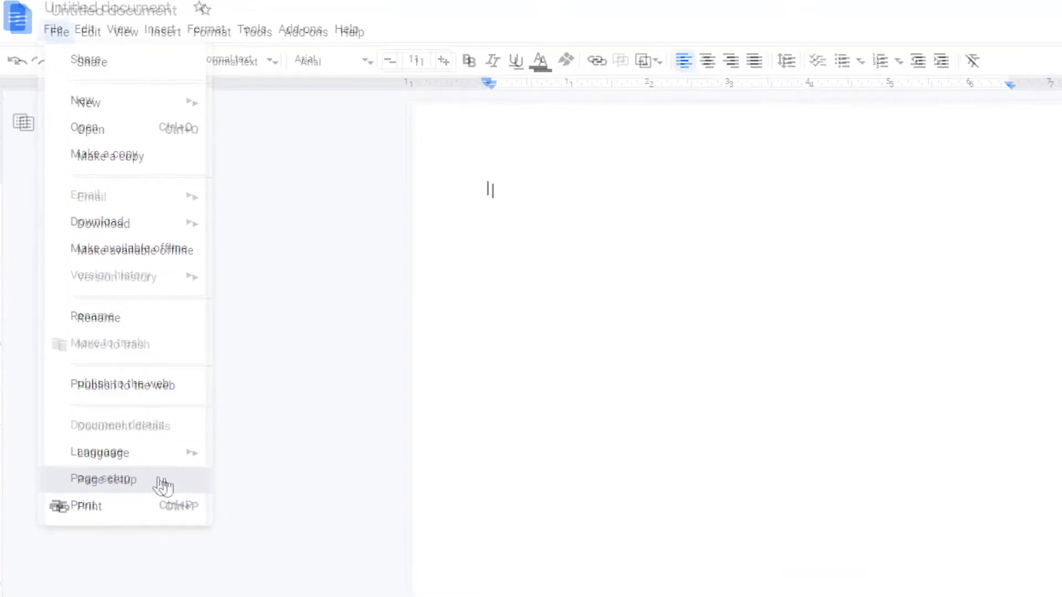
click(103, 479)
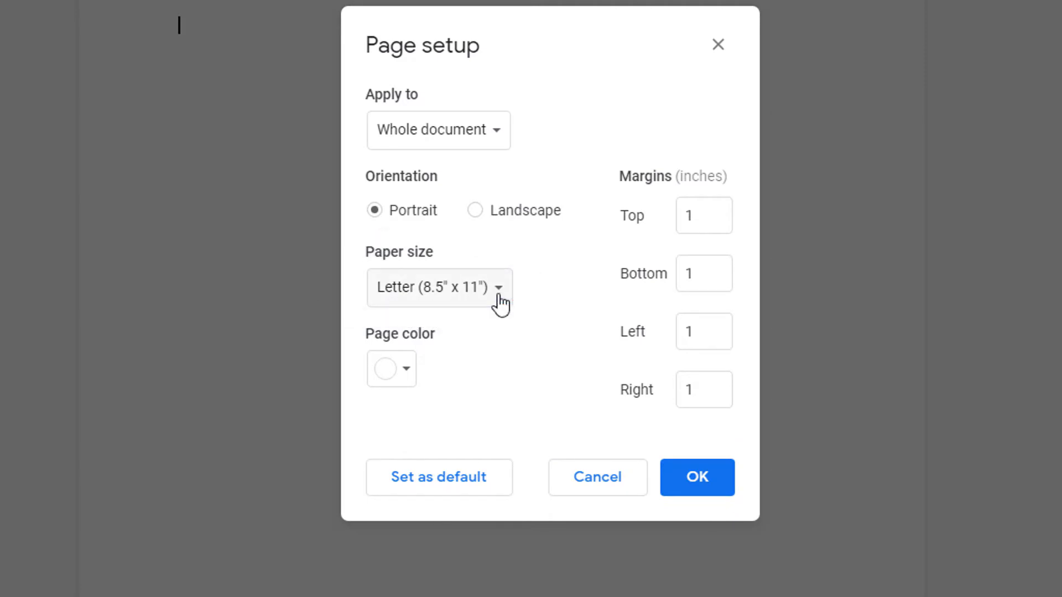
click(438, 286)
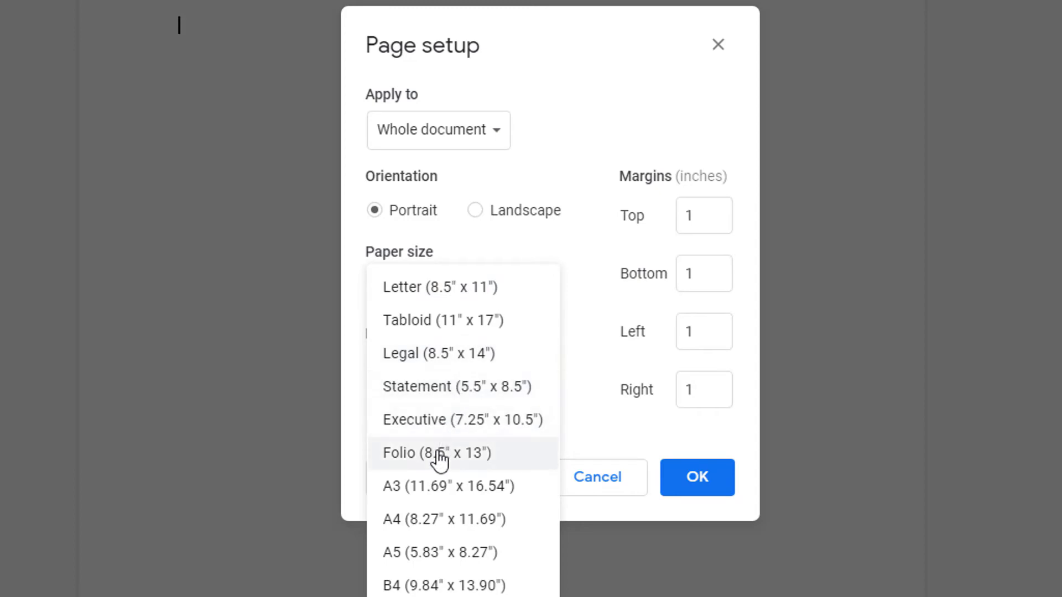
mouse_move(415, 352)
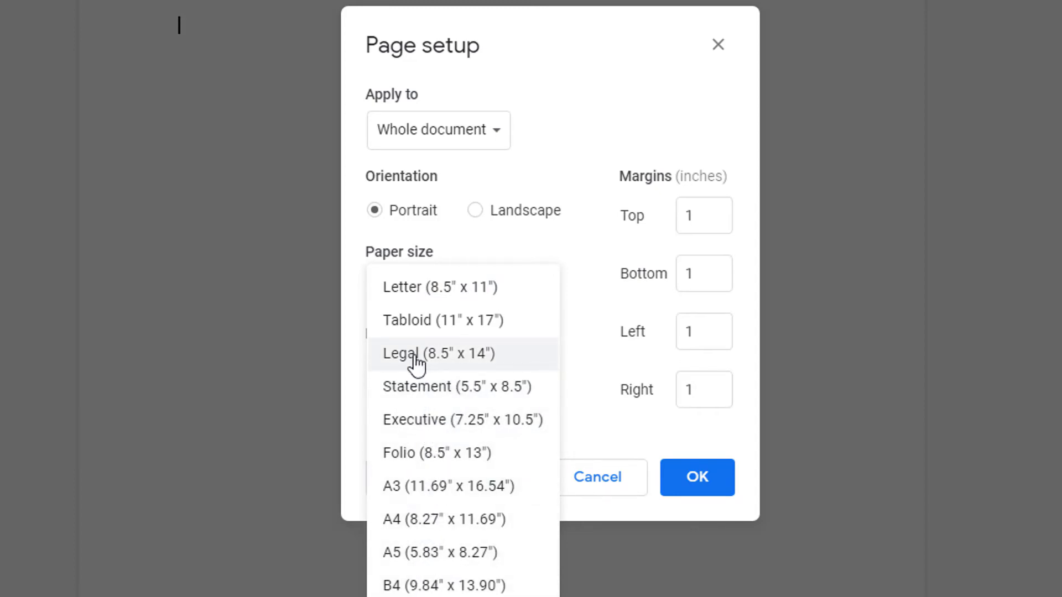
mouse_move(430, 363)
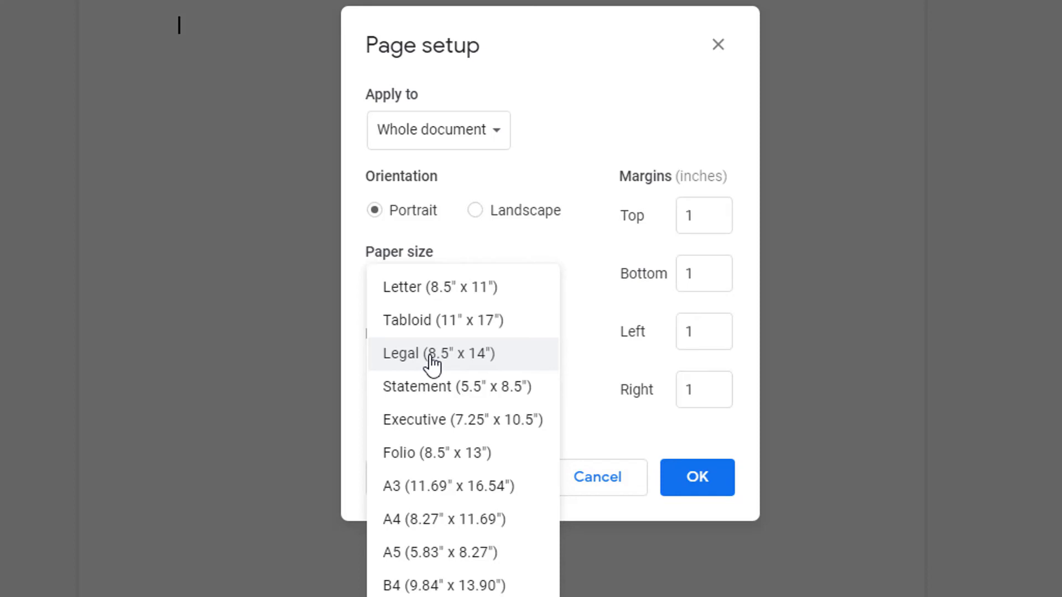
Set the paper size to Legal (8.5" x 14") and apply it with OK.
click(437, 353)
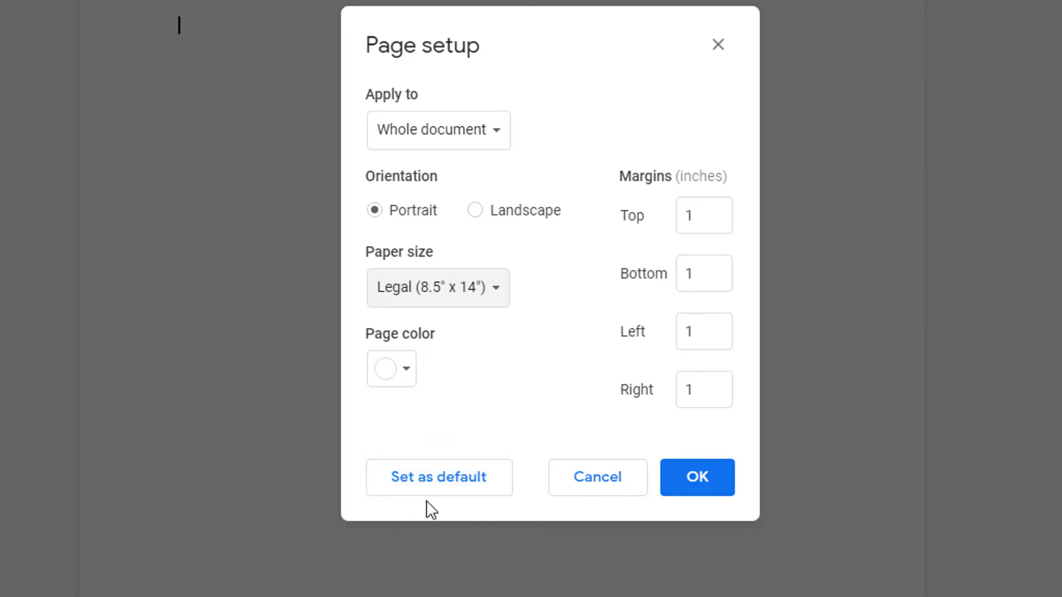
mouse_move(467, 466)
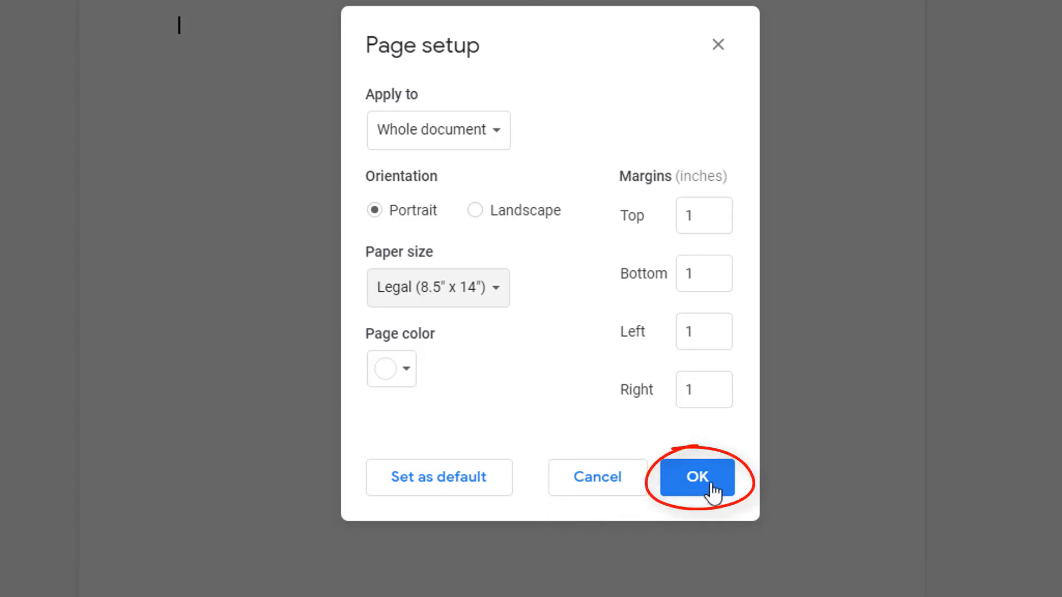
click(697, 477)
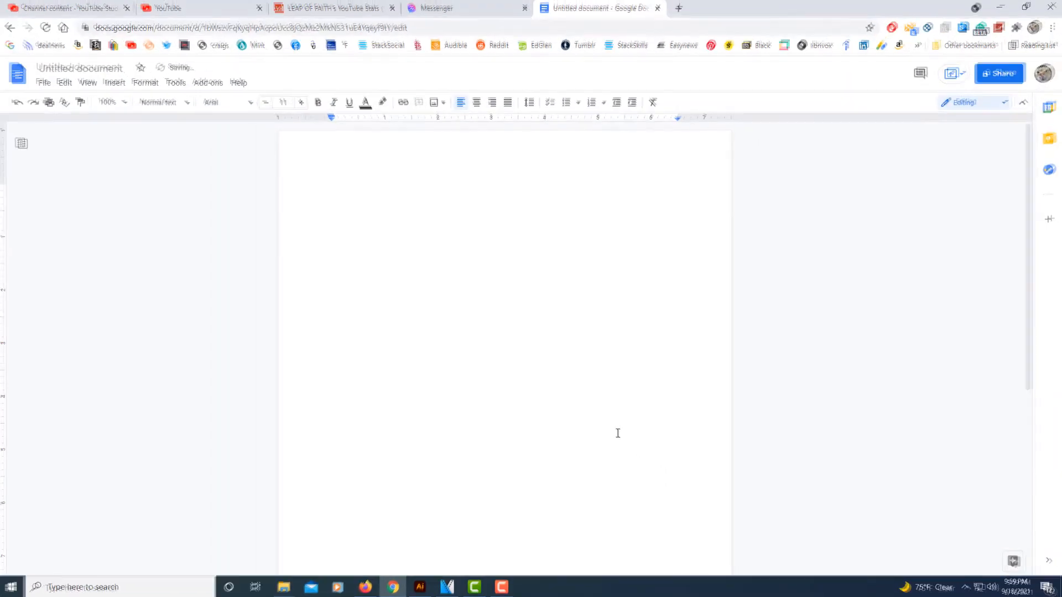